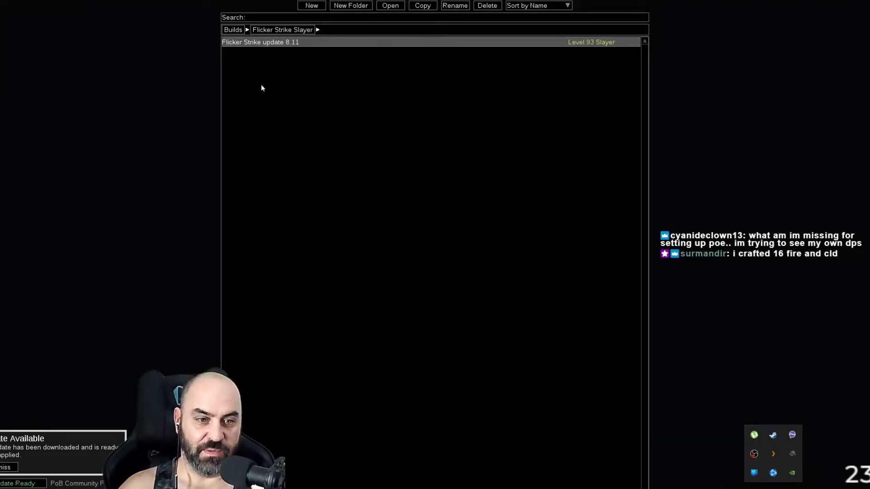
{"action": "mouse_move", "coordinate": [232, 60]}
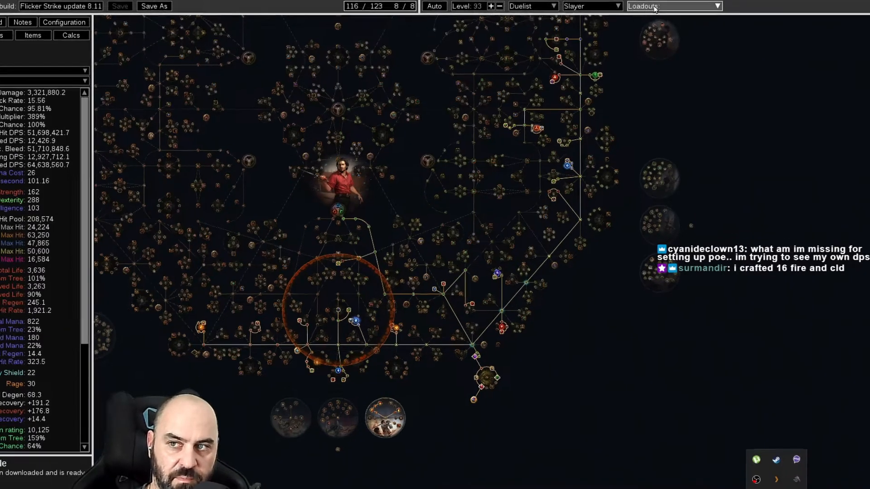
Create a new loadout named Surmandir from the Loadouts list and switch to its blank level-1 tree
{"action": "left_click", "coordinate": [673, 7]}
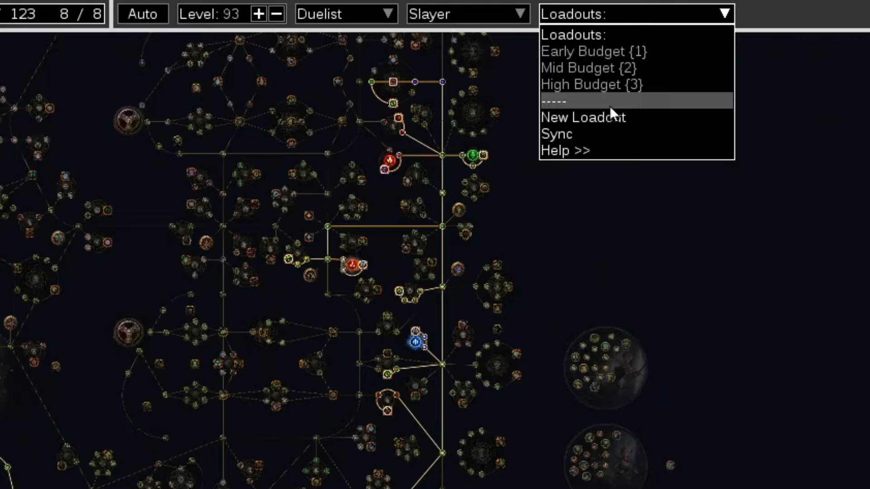
{"action": "left_click", "coordinate": [583, 116]}
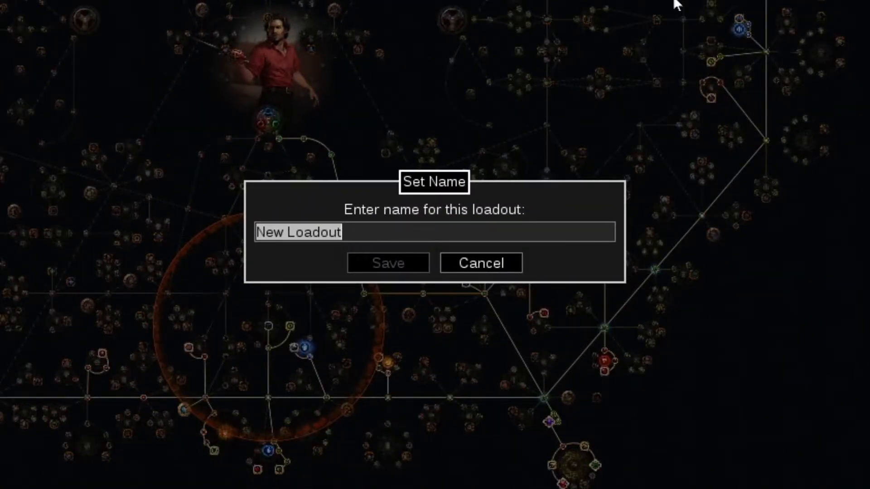
{"action": "type", "text": "Surman"}
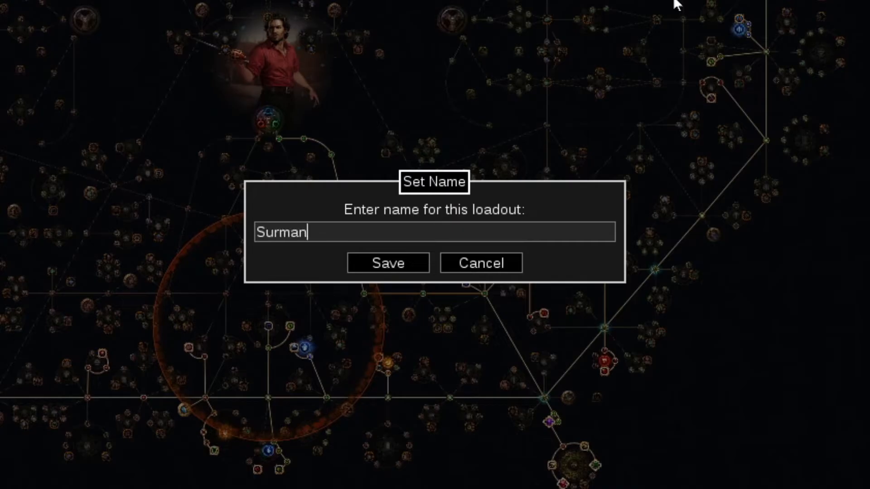
{"action": "left_click", "coordinate": [387, 262]}
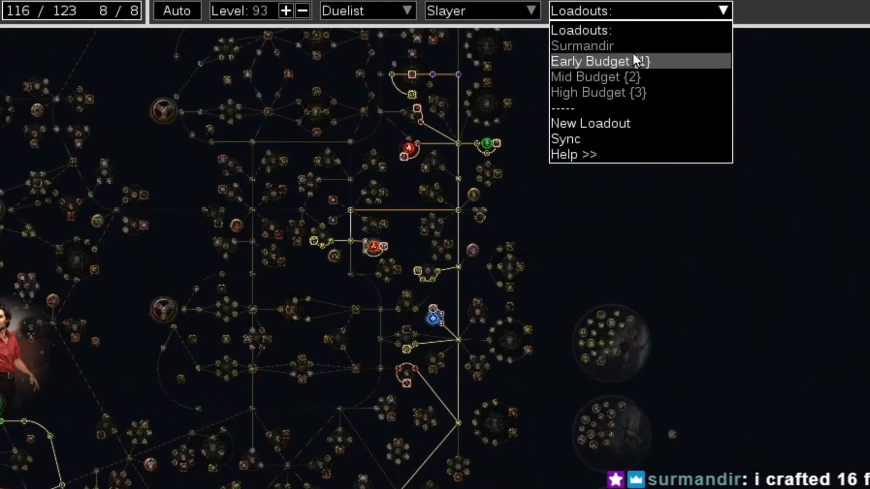
{"action": "left_click", "coordinate": [590, 123]}
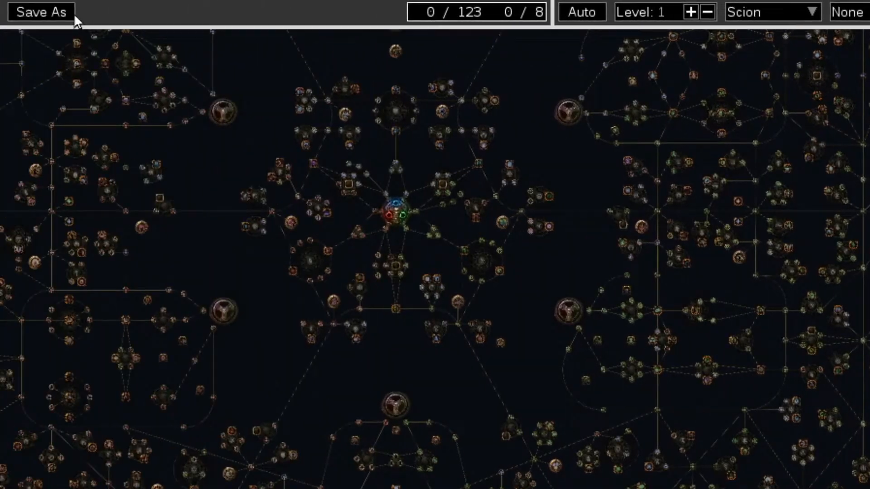
Import the level 91 Slayer character's passive tree, jewels, items and skills via Import/Export Build
{"action": "left_click", "coordinate": [32, 11]}
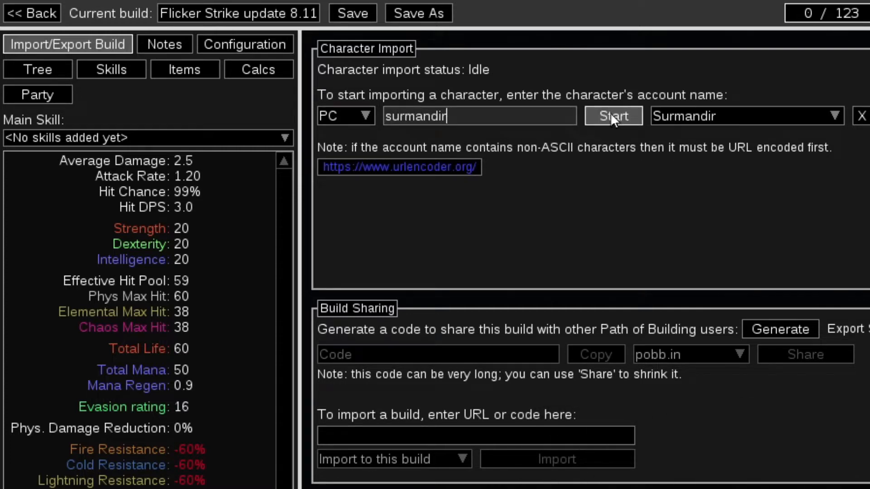
{"action": "left_click", "coordinate": [612, 116]}
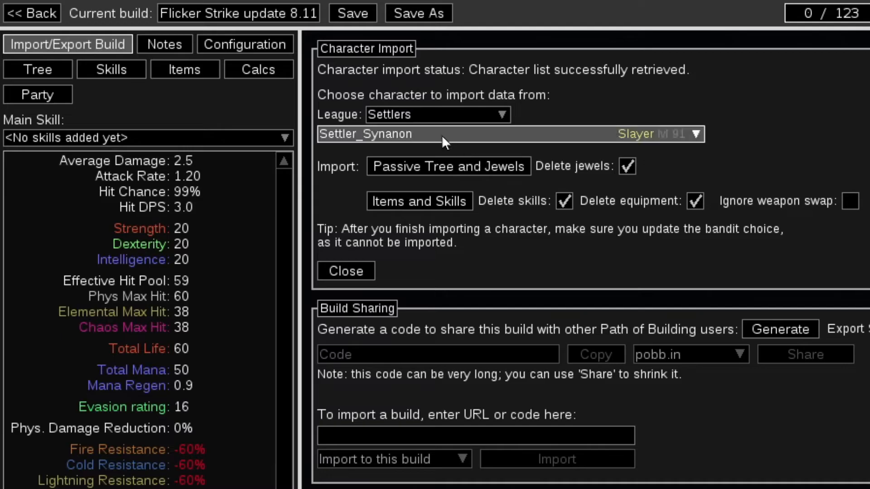
{"action": "left_click", "coordinate": [420, 201]}
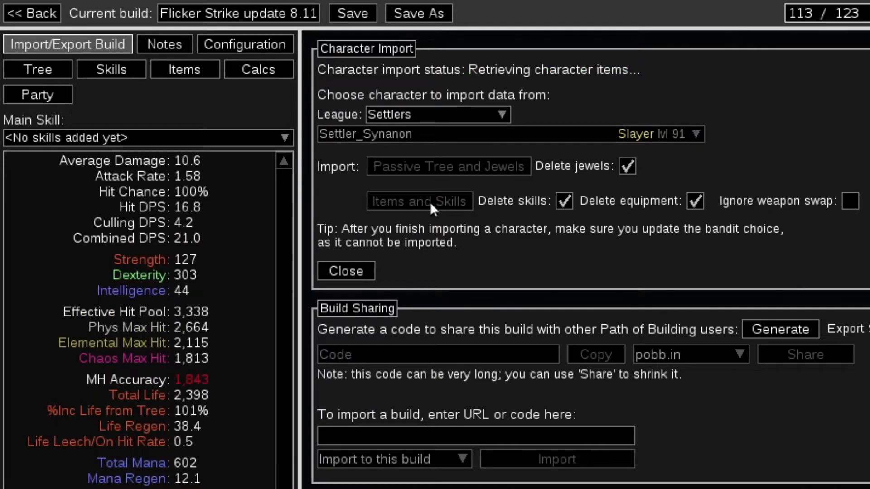
{"action": "left_click", "coordinate": [345, 271]}
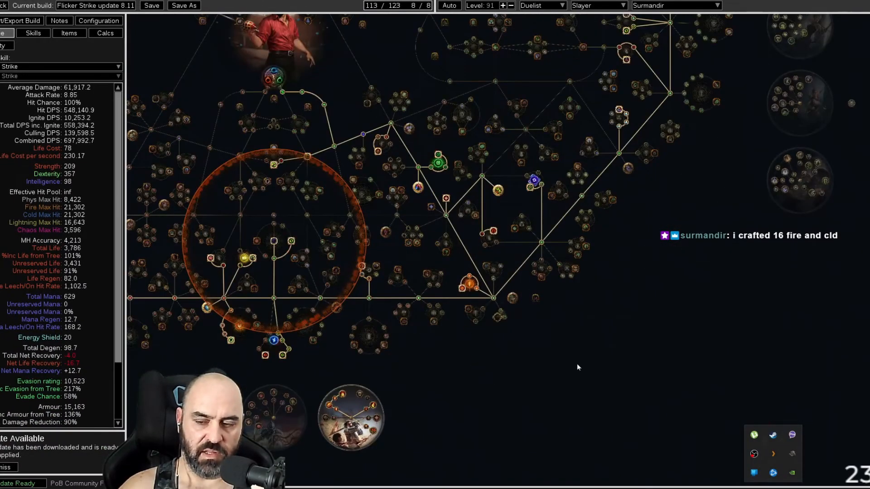
{"action": "mouse_move", "coordinate": [567, 384]}
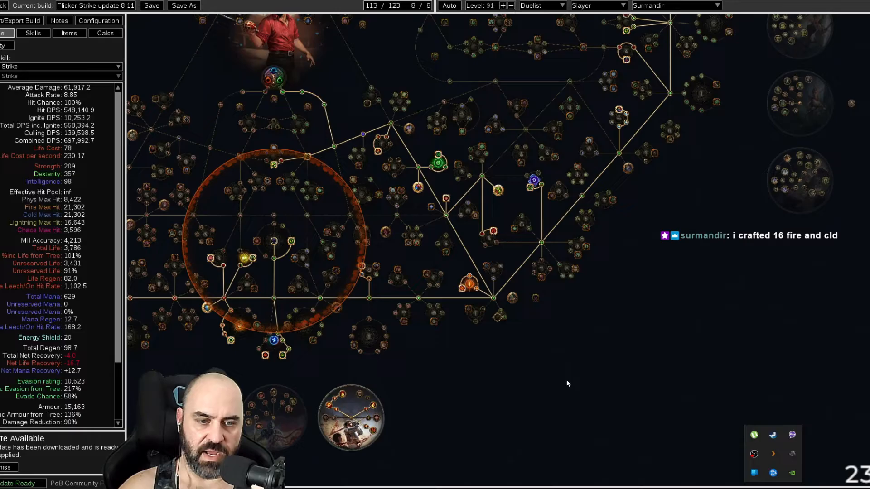
{"action": "mouse_move", "coordinate": [616, 265]}
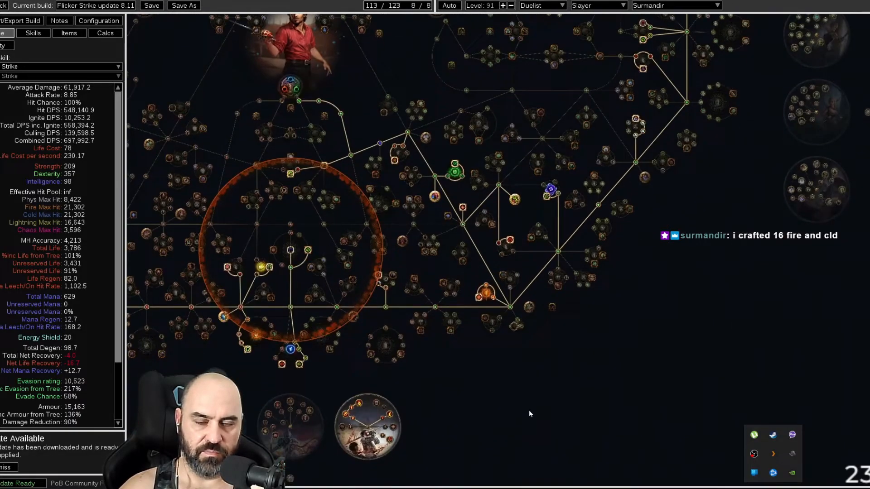
Show the imported gear, flasks and jewels on the Items page
{"action": "left_click", "coordinate": [69, 33]}
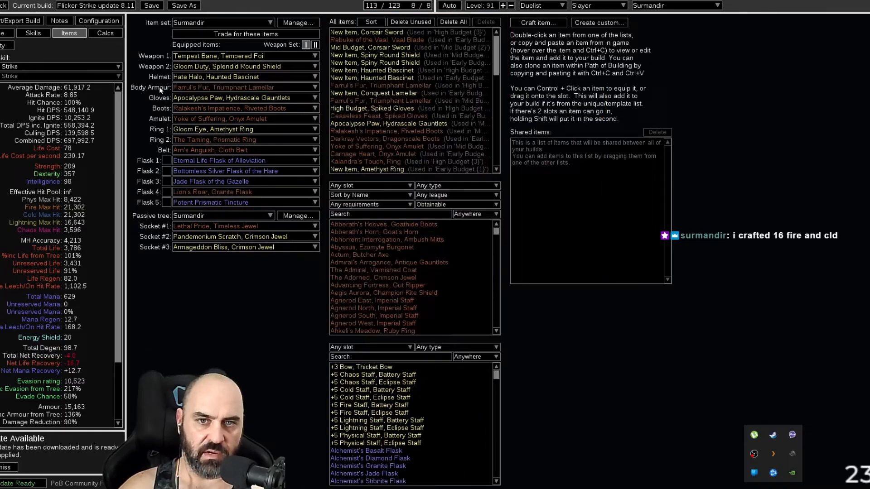
{"action": "mouse_move", "coordinate": [222, 150]}
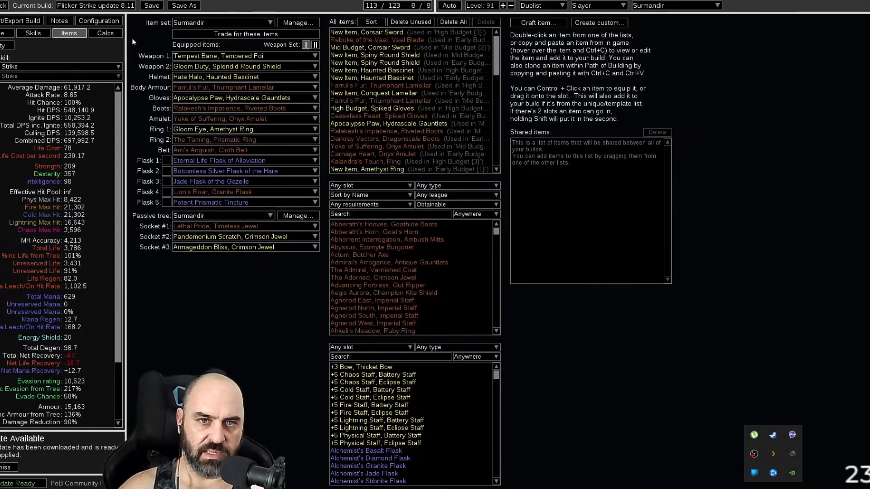
Show the Early Budget configuration set with its combat, map and enemy settings
{"action": "left_click", "coordinate": [99, 20]}
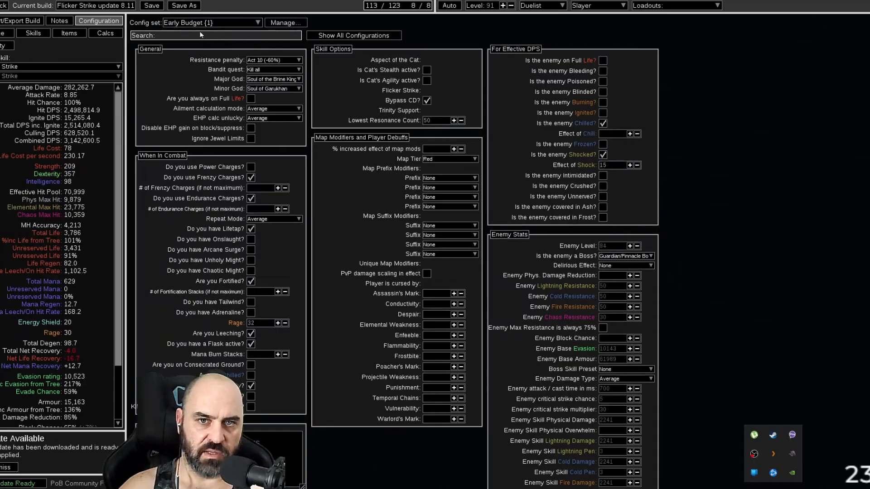
{"action": "left_click", "coordinate": [68, 32]}
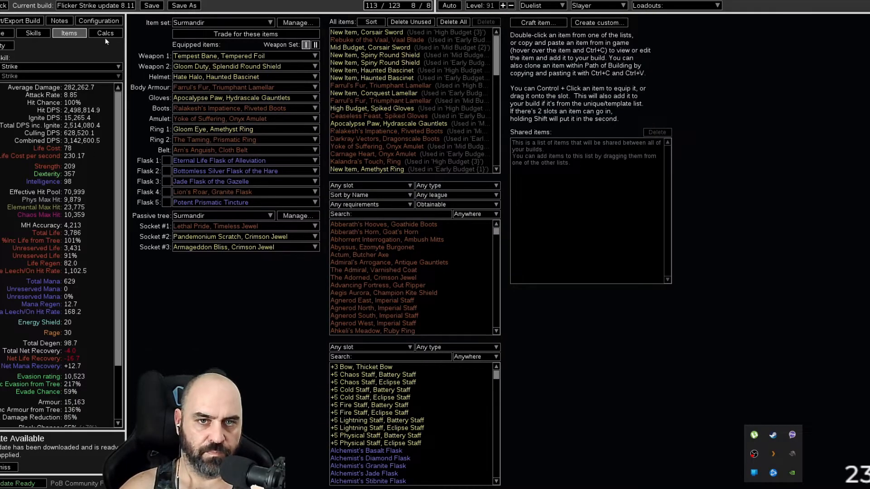
{"action": "left_click", "coordinate": [99, 21]}
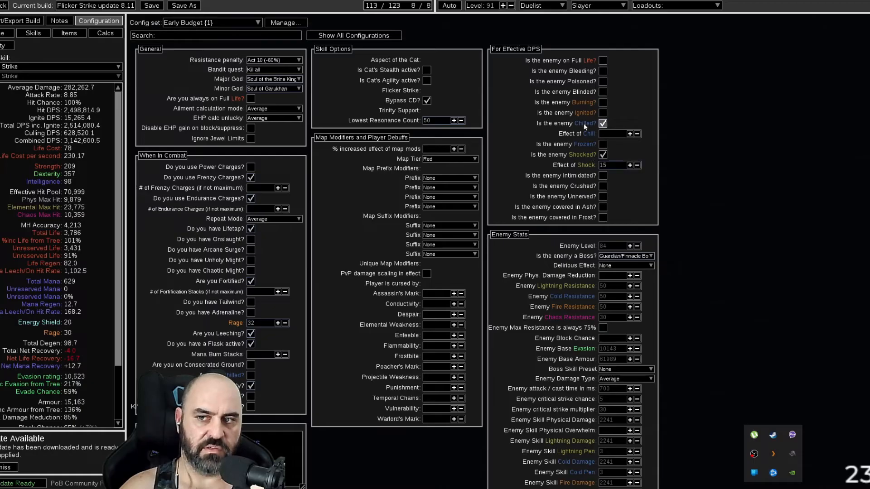
{"action": "left_click", "coordinate": [604, 133]}
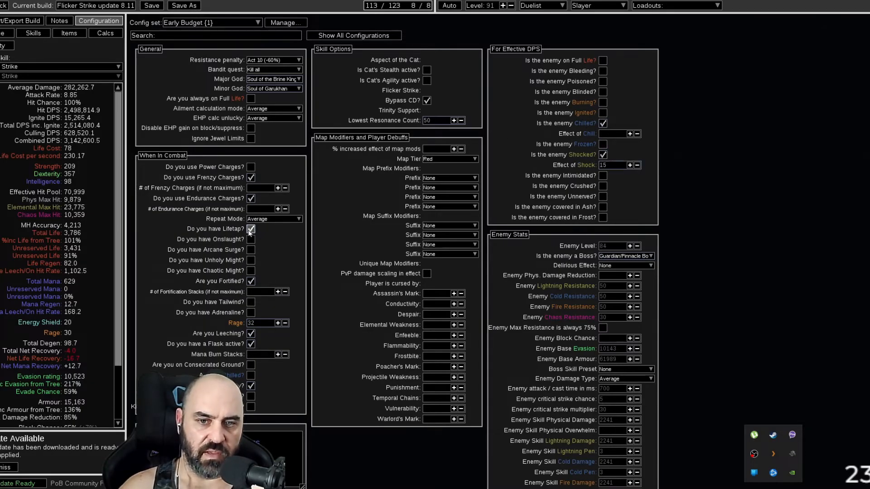
{"action": "mouse_move", "coordinate": [255, 288]}
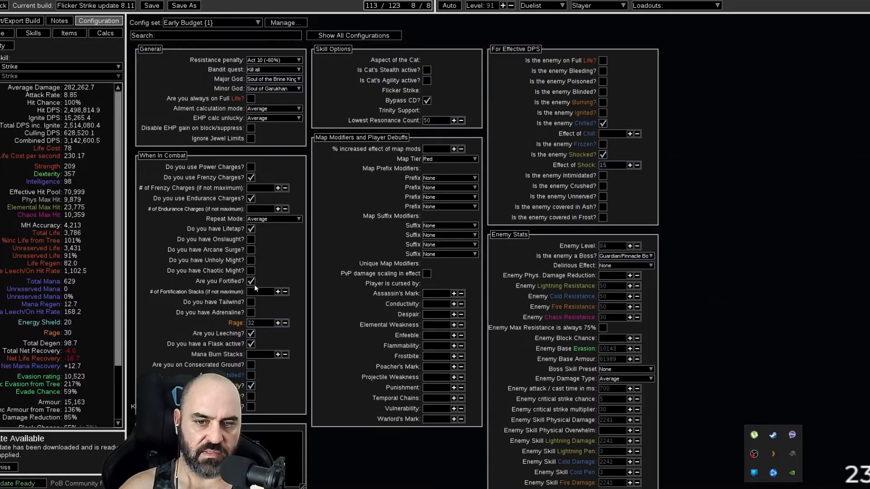
{"action": "mouse_move", "coordinate": [250, 333]}
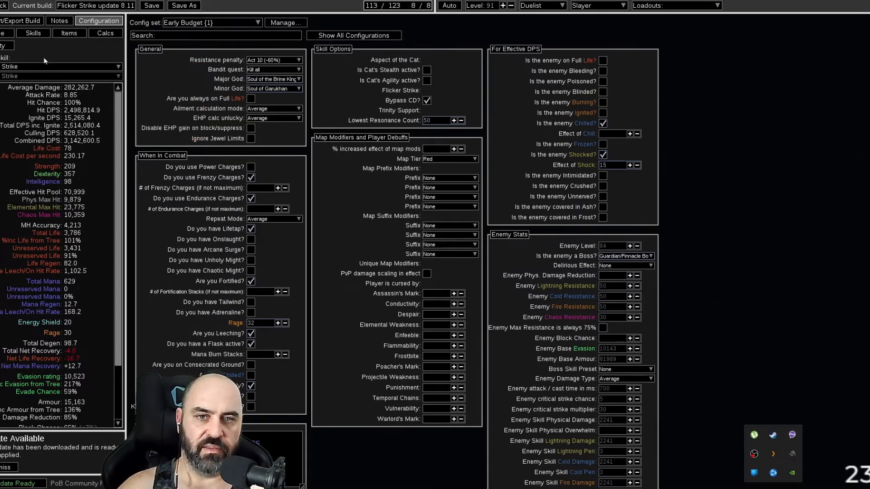
{"action": "left_click", "coordinate": [69, 33]}
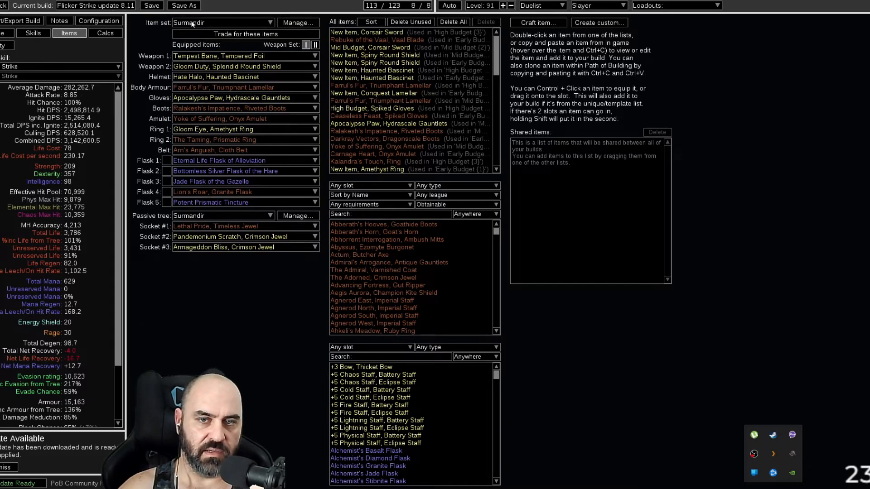
{"action": "left_click", "coordinate": [98, 21]}
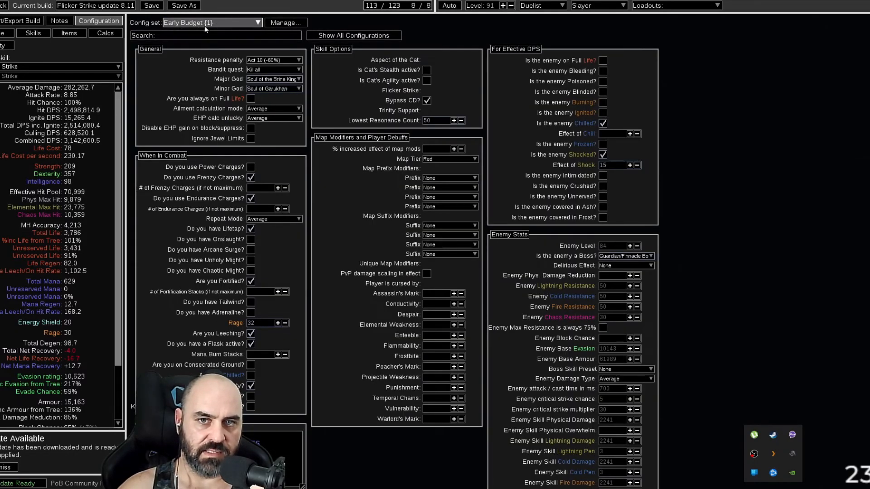